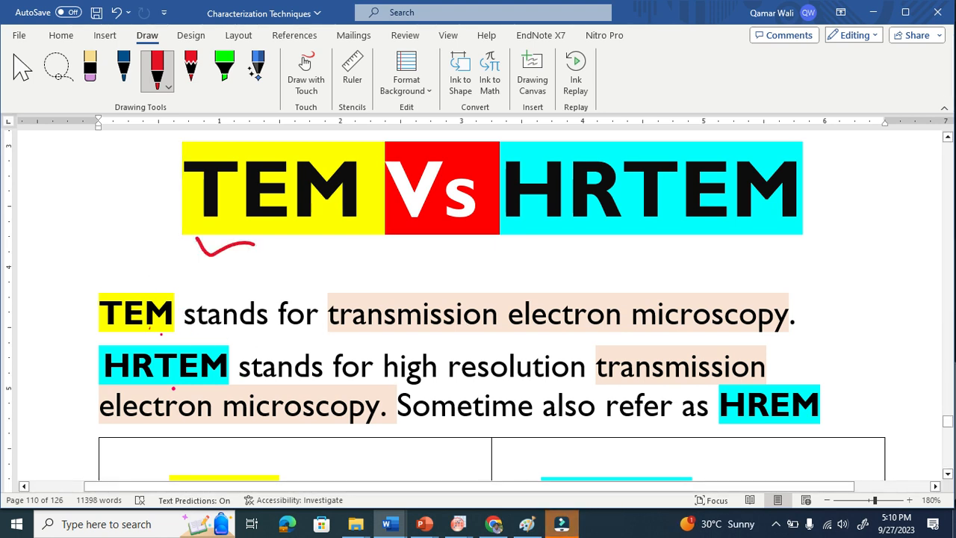
# Underline the word HRTEM in the 'TEM Vs HRTEM' title with red ink.
pyautogui.moveTo(254, 248); pyautogui.dragTo(274, 251)
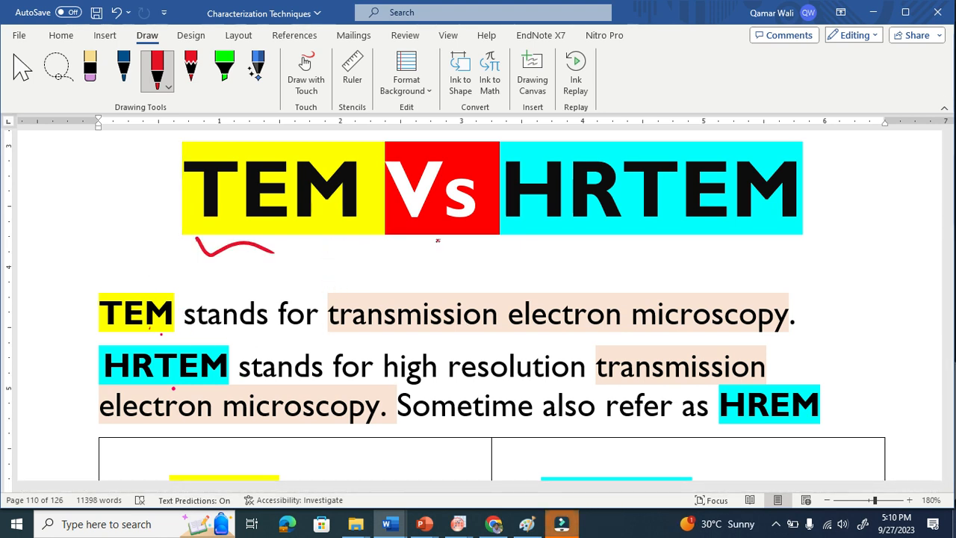
pyautogui.moveTo(520, 230); pyautogui.dragTo(615, 227)
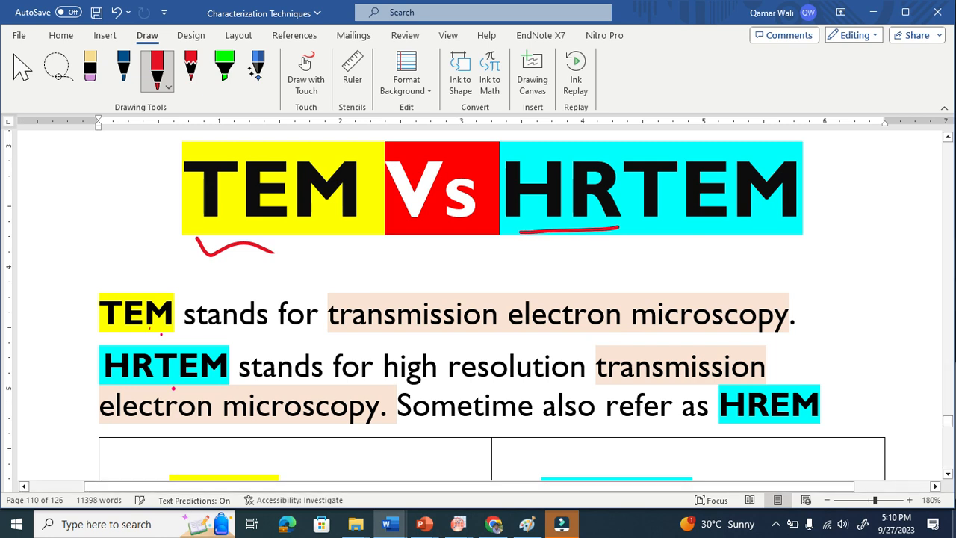
pyautogui.scroll(-3)
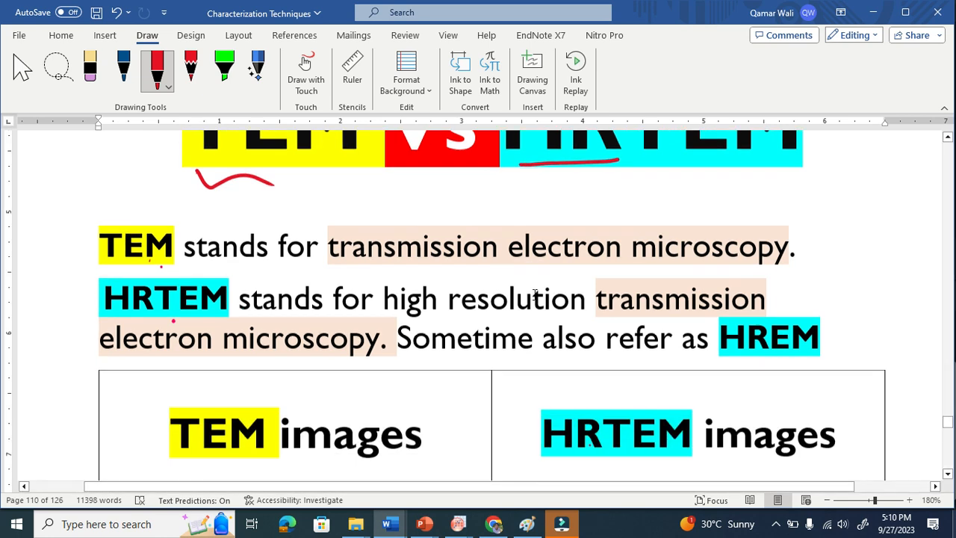
# Handwrite 'low magnification' on the TEM image and 'high mag' on the HRTEM image, with hatch strokes.
pyautogui.scroll(-3)
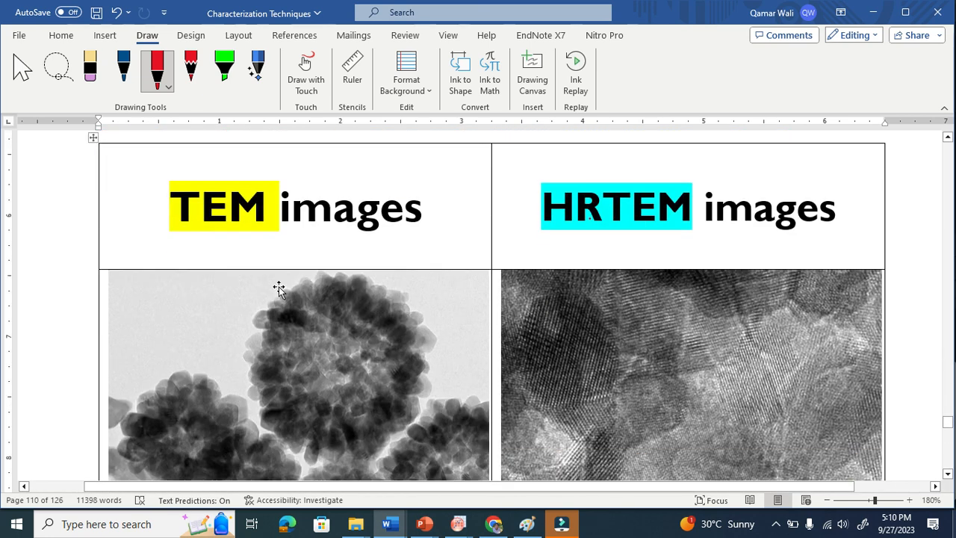
pyautogui.moveTo(575, 309)
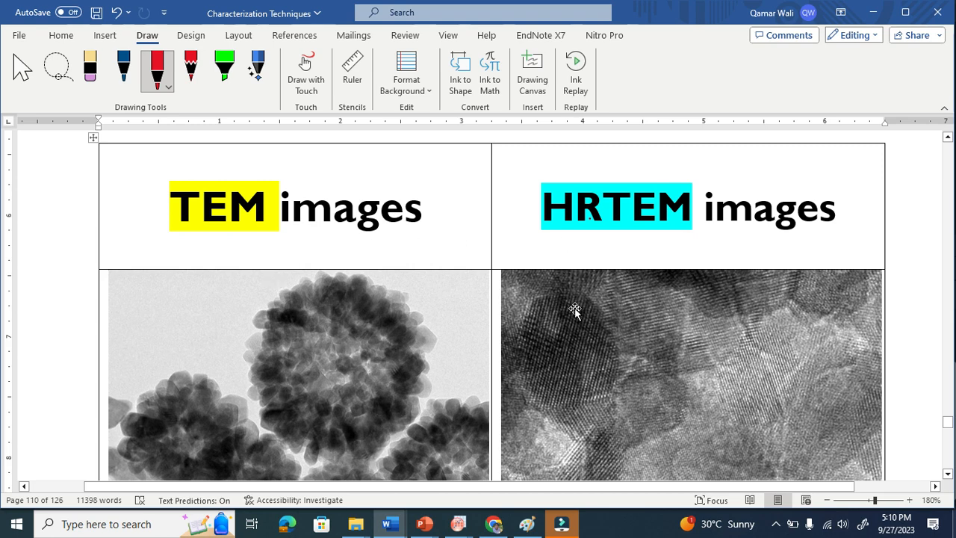
pyautogui.scroll(-3)
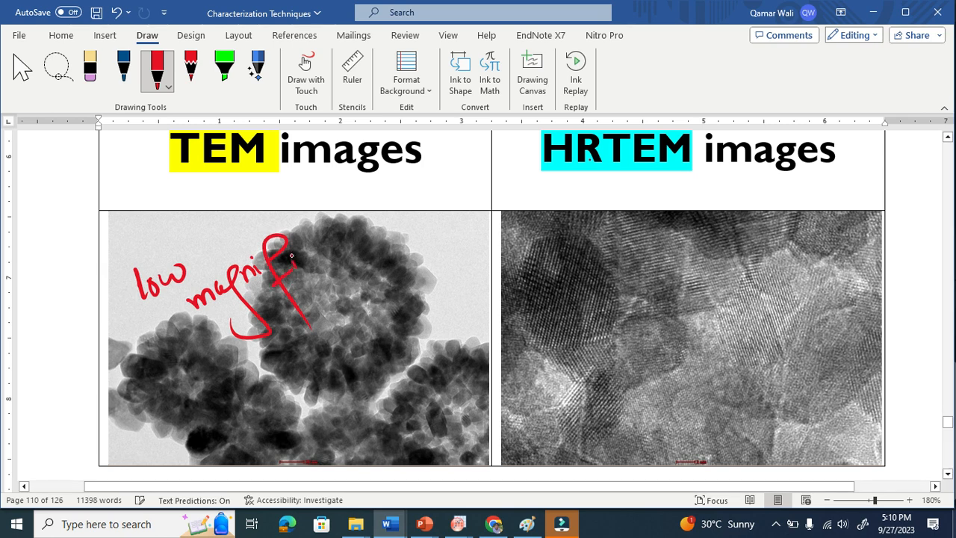
pyautogui.moveTo(299, 269); pyautogui.dragTo(374, 231)
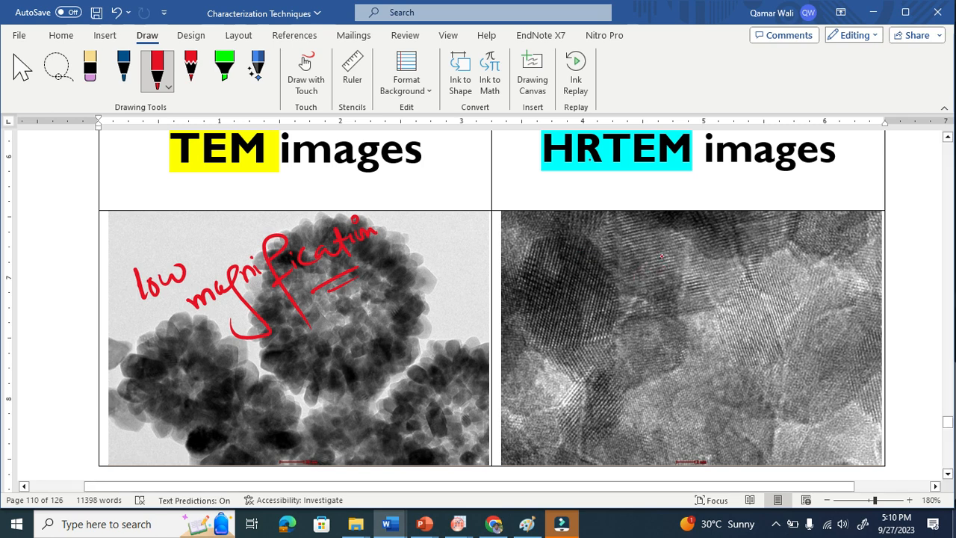
pyautogui.moveTo(694, 251); pyautogui.dragTo(720, 239)
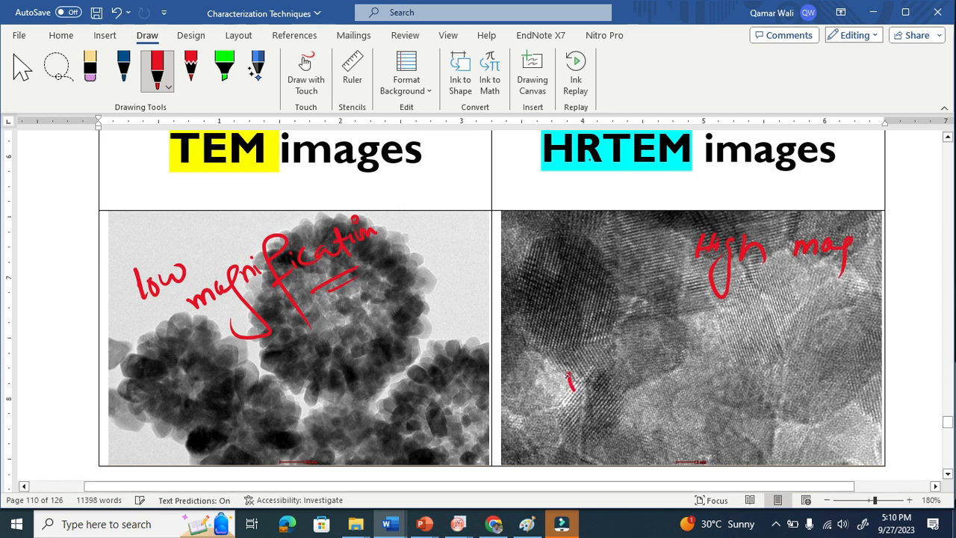
pyautogui.moveTo(571, 377); pyautogui.dragTo(650, 441)
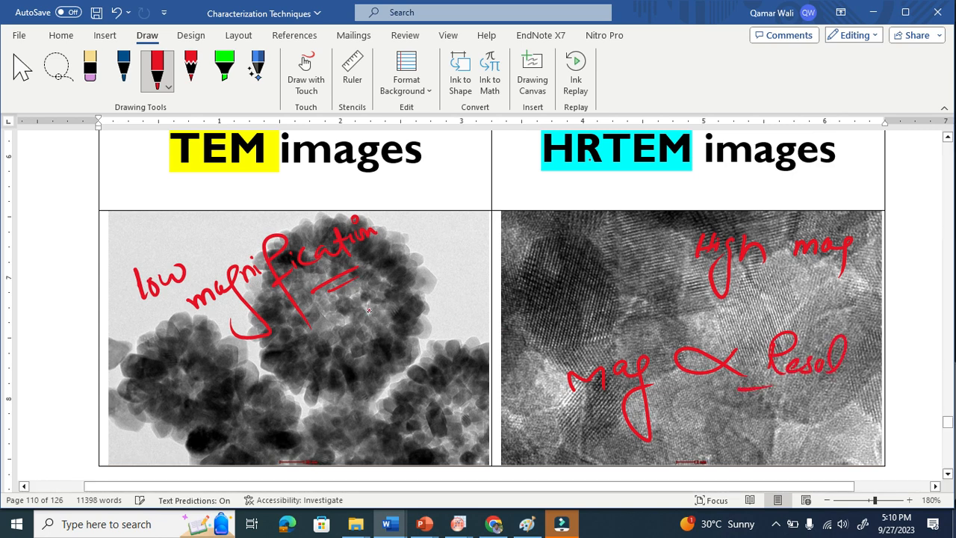
pyautogui.moveTo(546, 290); pyautogui.dragTo(661, 277)
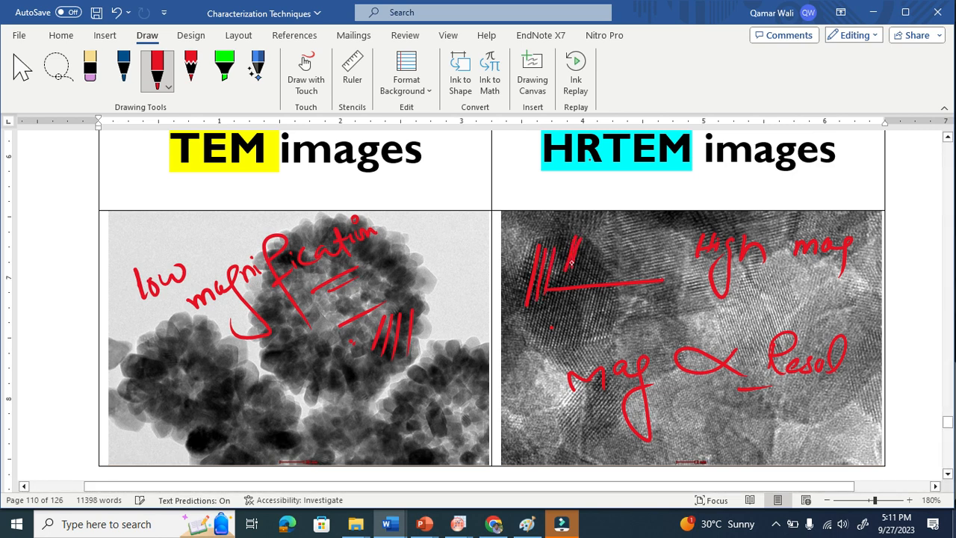
# Circle '20nm' and regions of both images, note 'zoom', and draw arrows to the HRTEM heading.
pyautogui.moveTo(552, 182); pyautogui.dragTo(610, 178)
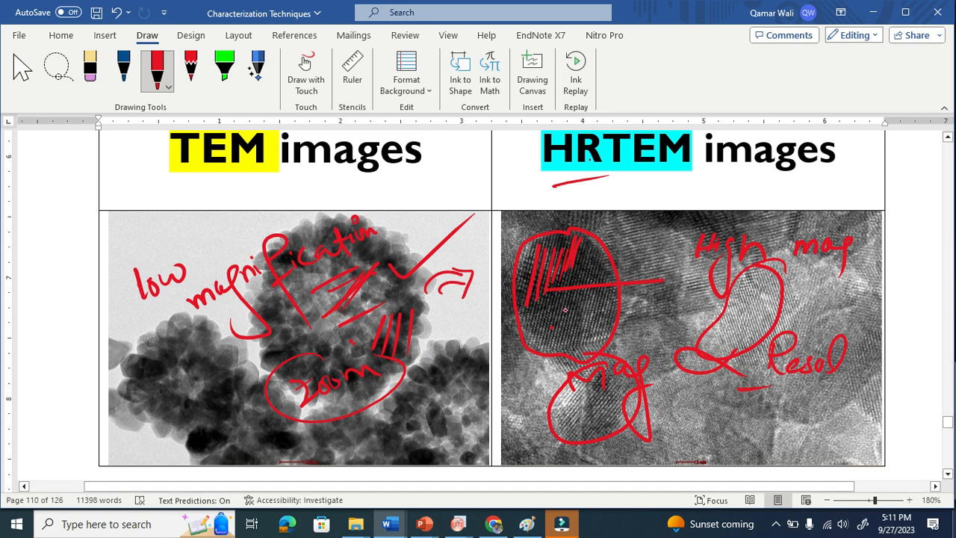
pyautogui.moveTo(570, 314)
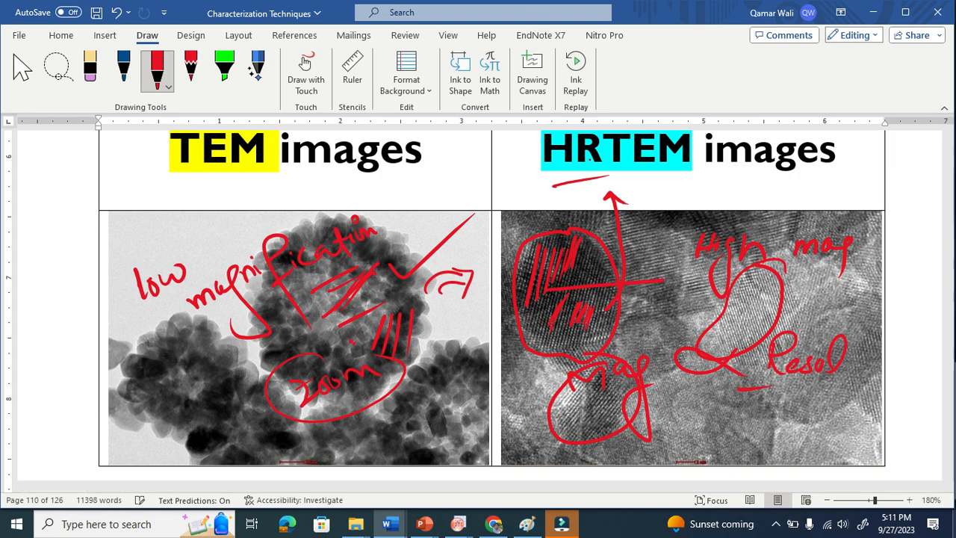
# Encircle the phrase 'seeing is believing' in the TEM/HRTEM summary text with red loops.
pyautogui.scroll(-3)
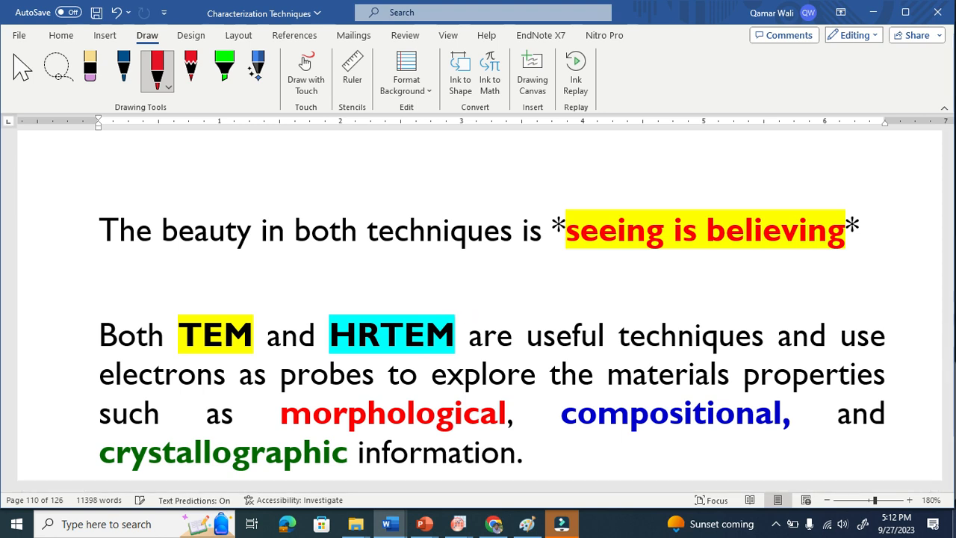
pyautogui.moveTo(566, 254); pyautogui.dragTo(784, 277)
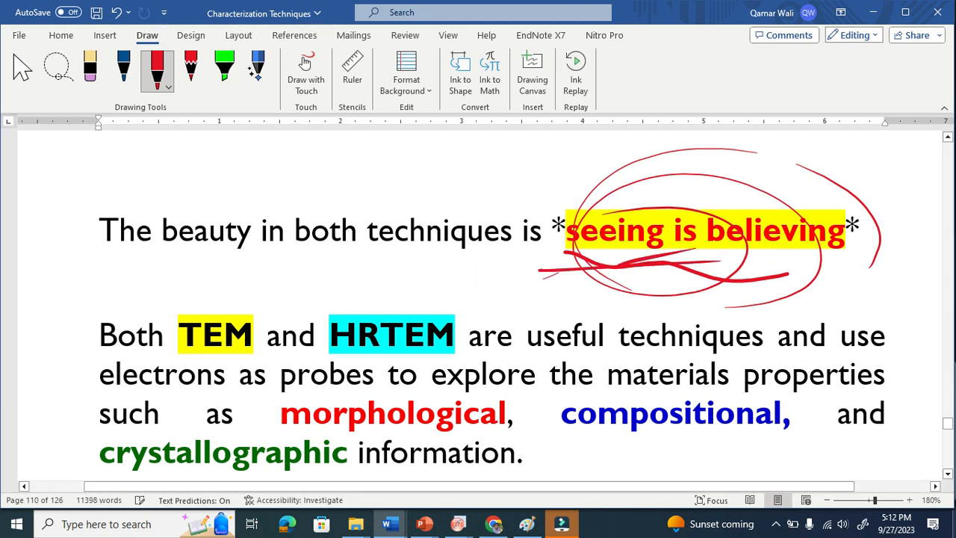
pyautogui.scroll(3)
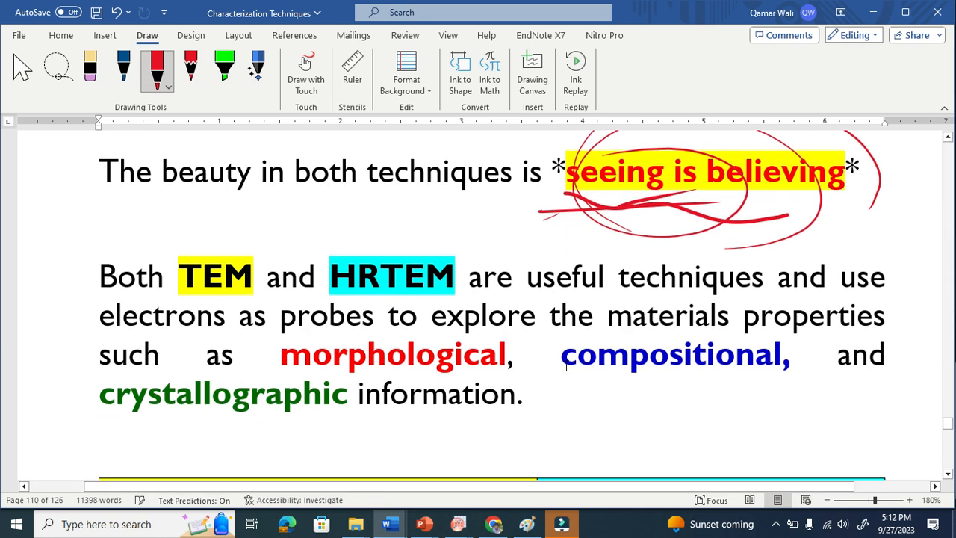
# Circle 'electrons', 'morphological' and 'compositional' and write a 'poly/single, Amor' note beneath.
pyautogui.scroll(-3)
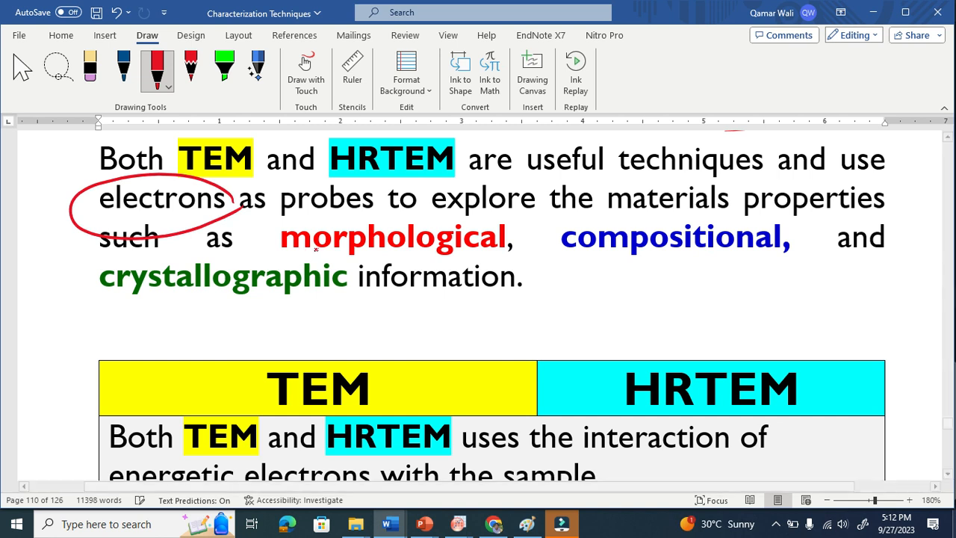
pyautogui.moveTo(276, 217); pyautogui.dragTo(535, 242)
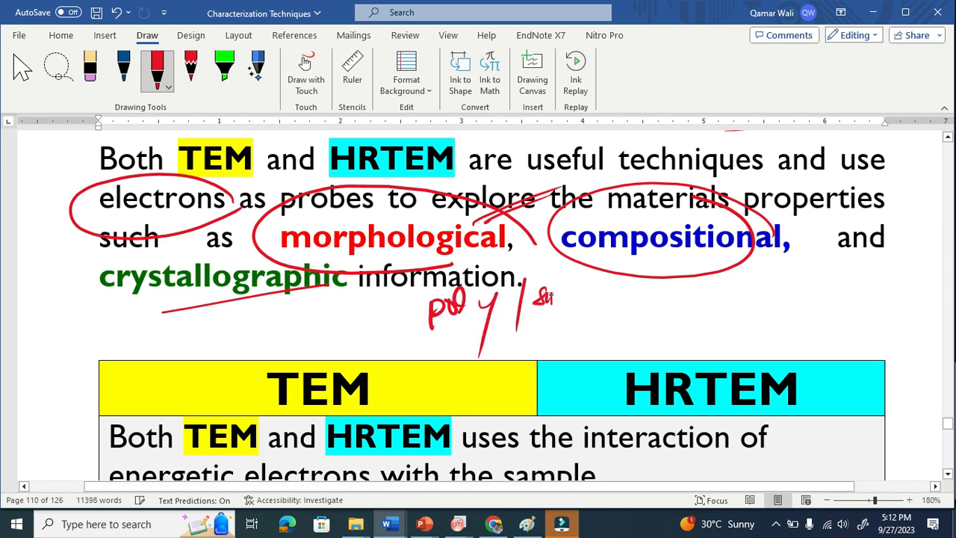
pyautogui.moveTo(538, 298); pyautogui.dragTo(679, 306)
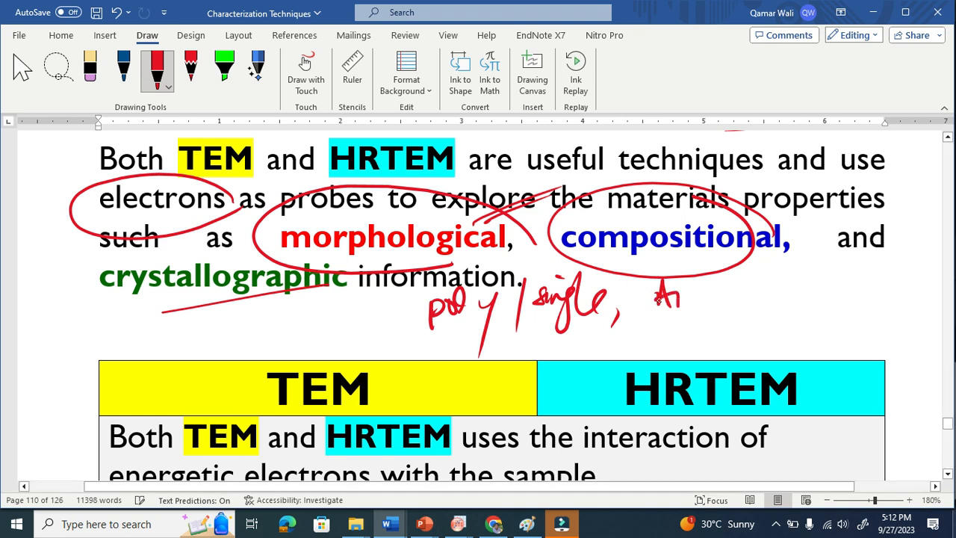
pyautogui.scroll(-3)
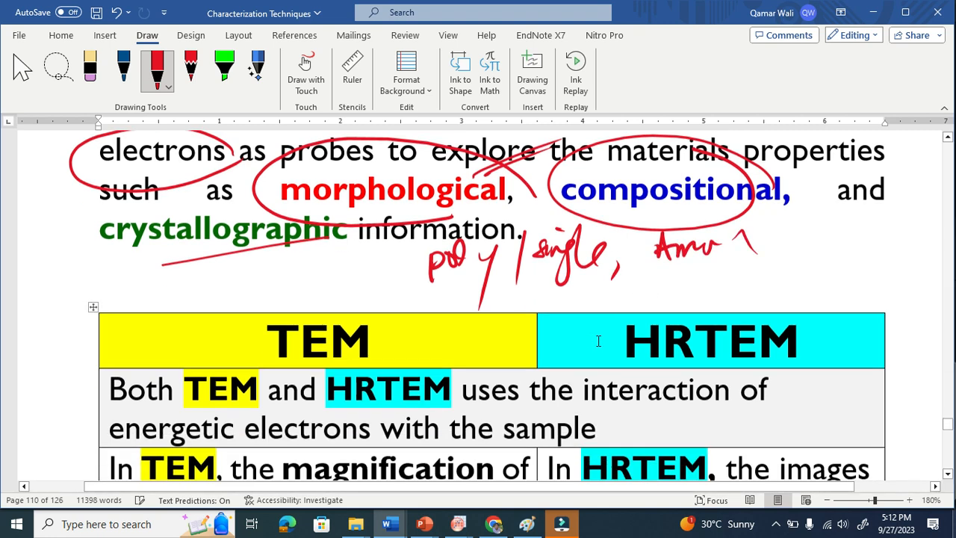
# In the table, underline 'electrons', circle 1.5 with a '×1.5M' note and tick the HRTEM cell.
pyautogui.scroll(-3)
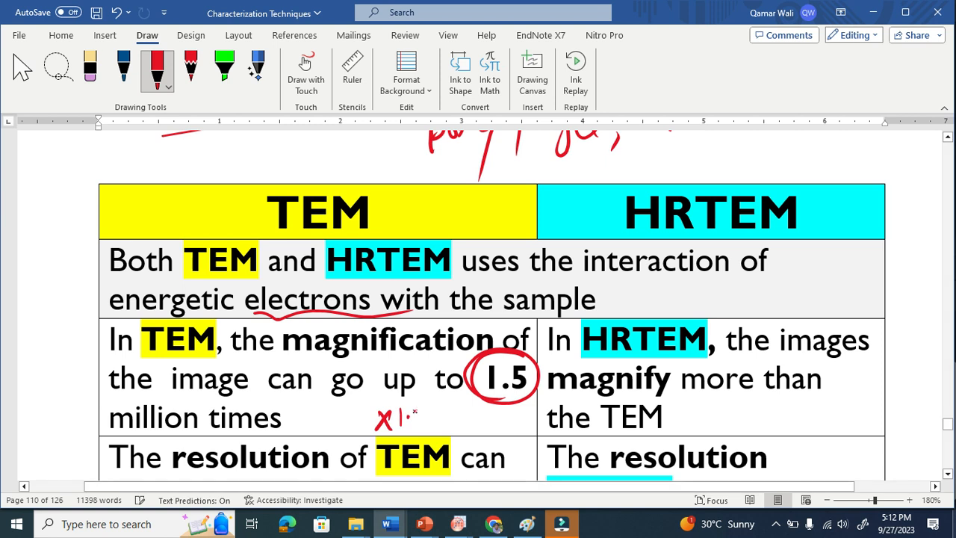
pyautogui.moveTo(403, 415); pyautogui.dragTo(463, 418)
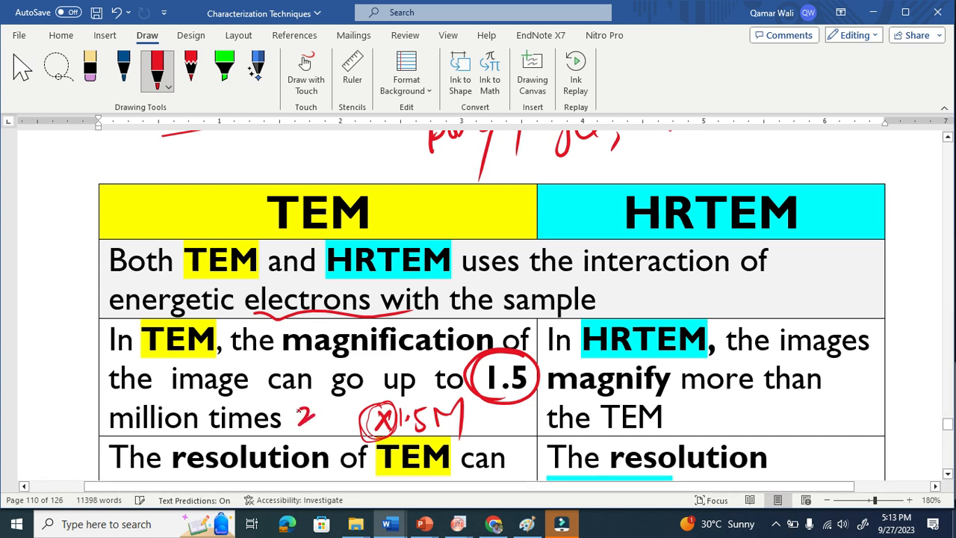
pyautogui.moveTo(299, 418); pyautogui.dragTo(343, 407)
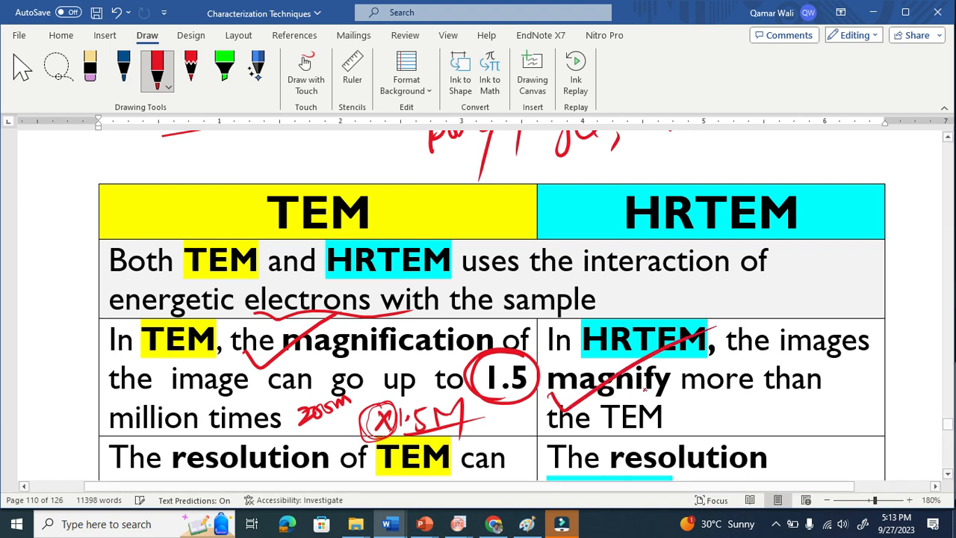
pyautogui.scroll(-3)
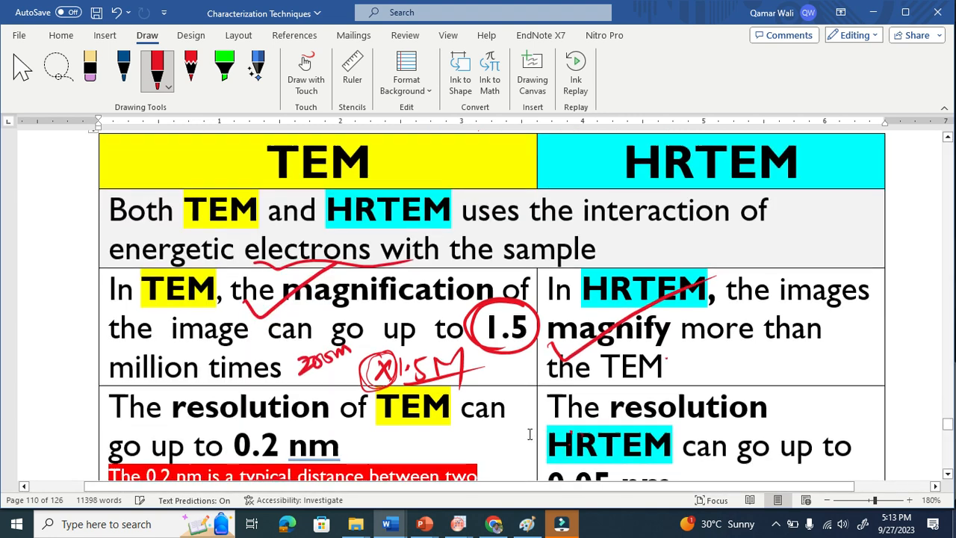
# Underline resolution and circle the TEM 0.2 nm value with a '0.2nm' note.
pyautogui.scroll(-3)
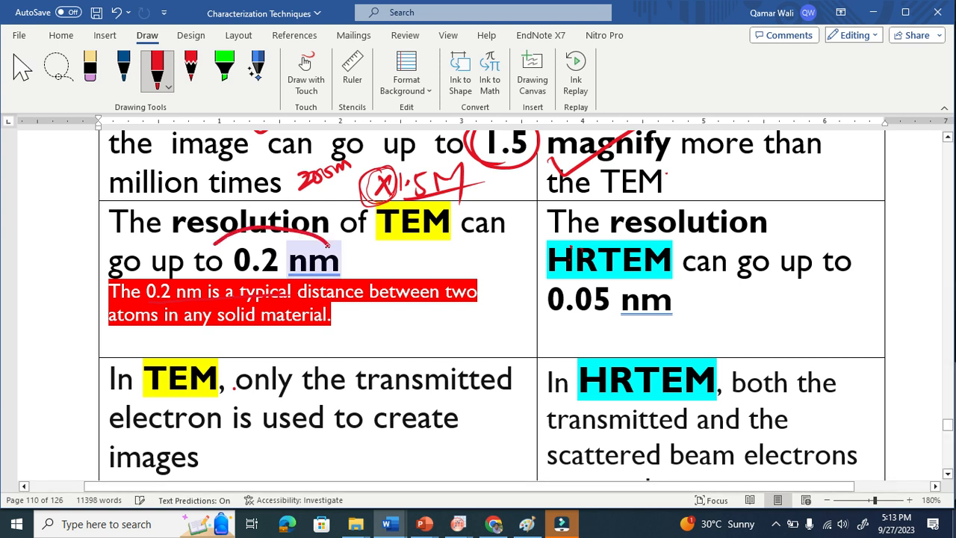
pyautogui.moveTo(231, 256); pyautogui.dragTo(343, 284)
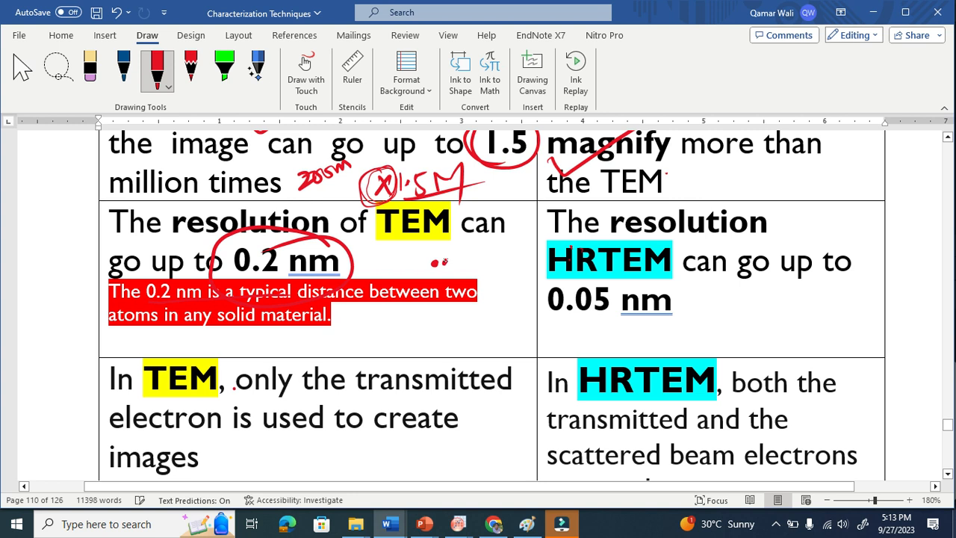
pyautogui.moveTo(440, 269); pyautogui.dragTo(490, 261)
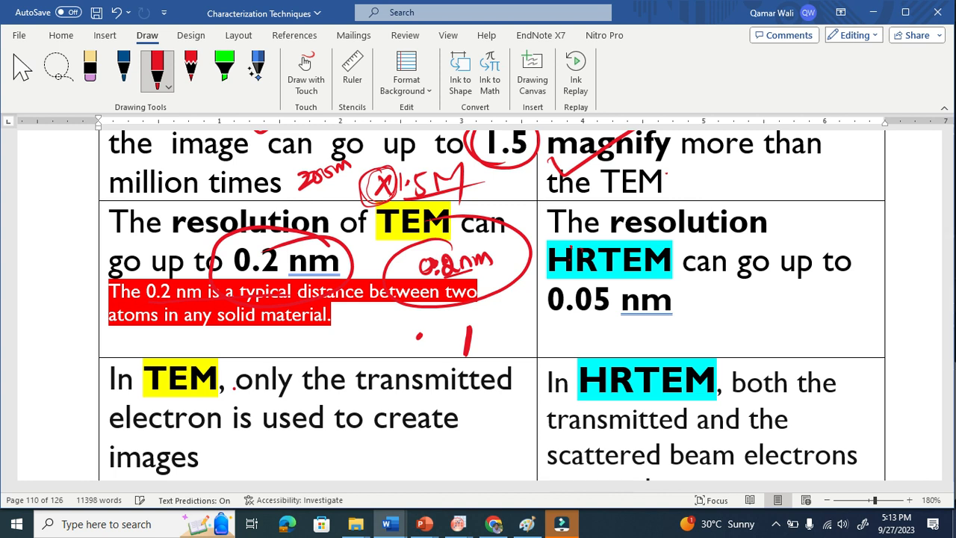
# Circle the HRTEM 0.05 nm resolution and handwrite '0.05nm' beside it.
pyautogui.moveTo(538, 332); pyautogui.dragTo(640, 331)
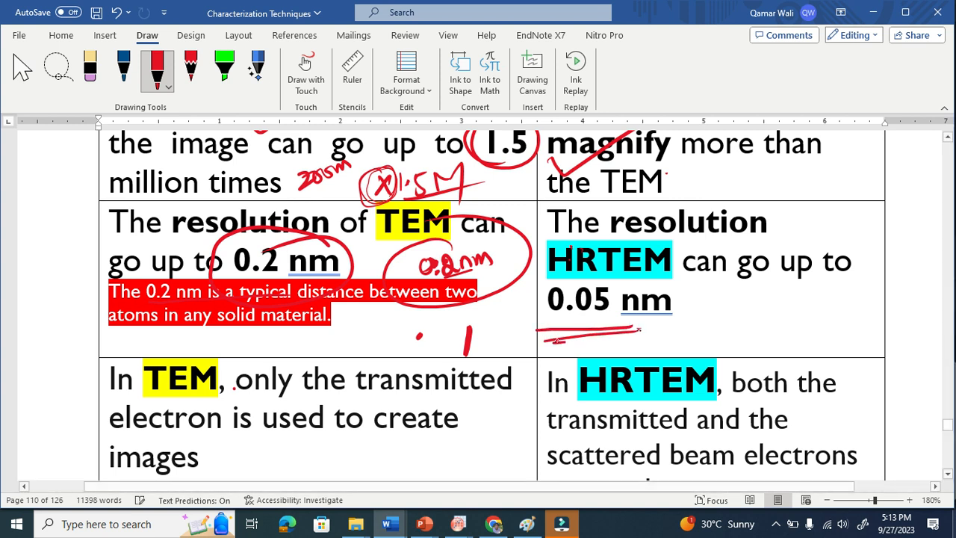
pyautogui.moveTo(709, 321); pyautogui.dragTo(720, 309)
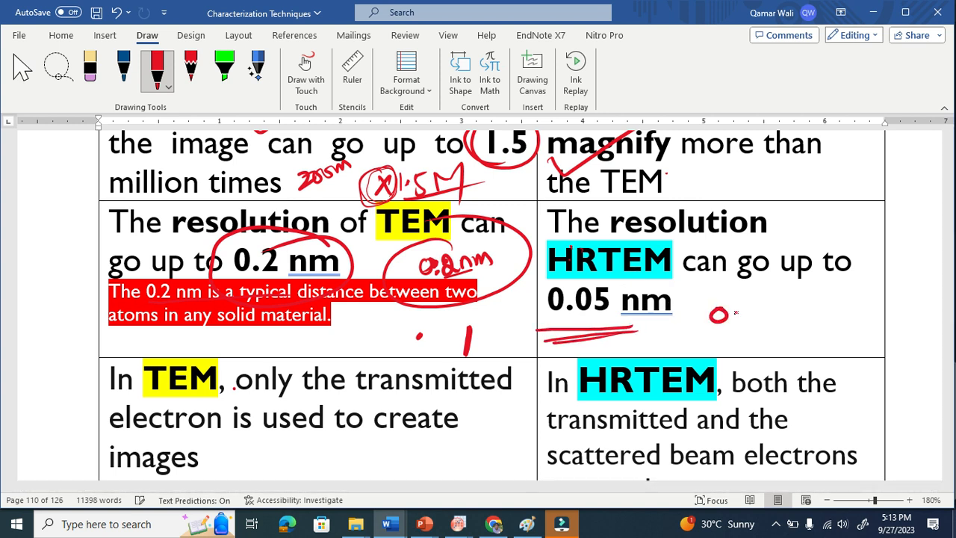
pyautogui.moveTo(710, 313); pyautogui.dragTo(784, 314)
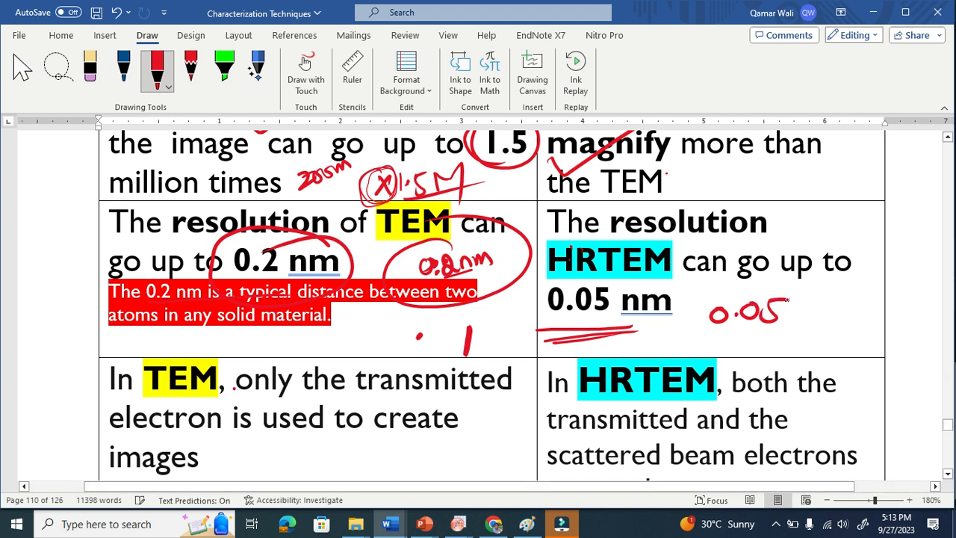
pyautogui.moveTo(784, 310); pyautogui.dragTo(821, 317)
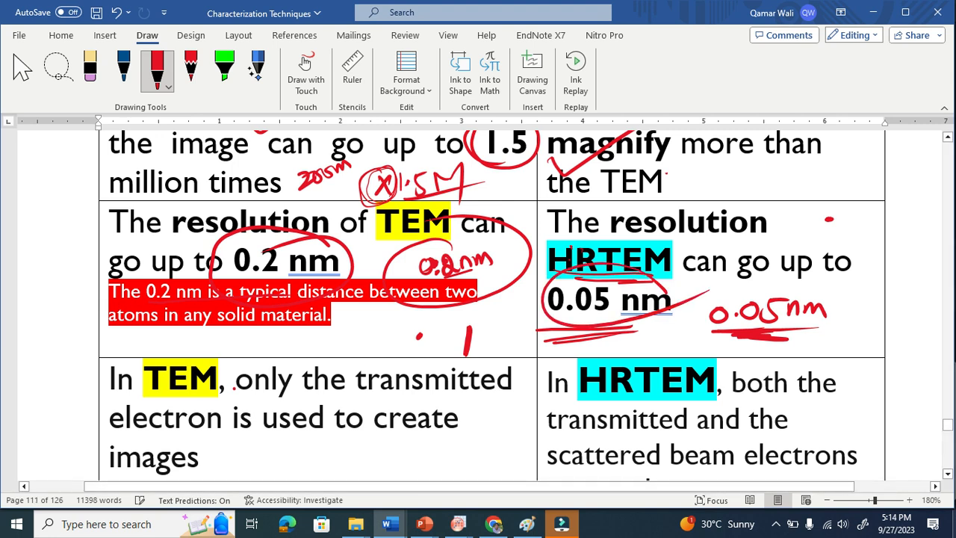
# Circle 'transmitted' in the TEM cell and 'transmitted'/'scattered' in the HRTEM cell, with a wavy line.
pyautogui.scroll(-3)
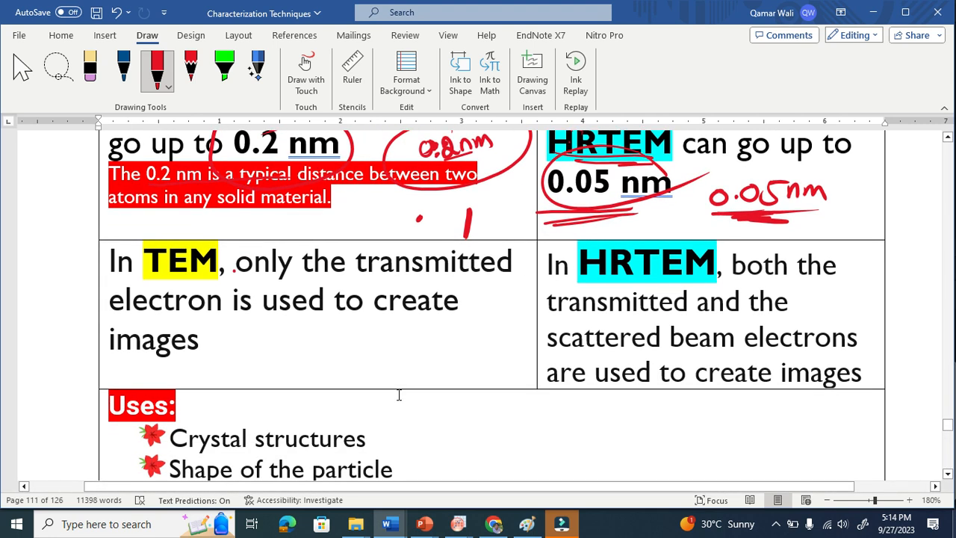
pyautogui.moveTo(149, 283); pyautogui.dragTo(216, 283)
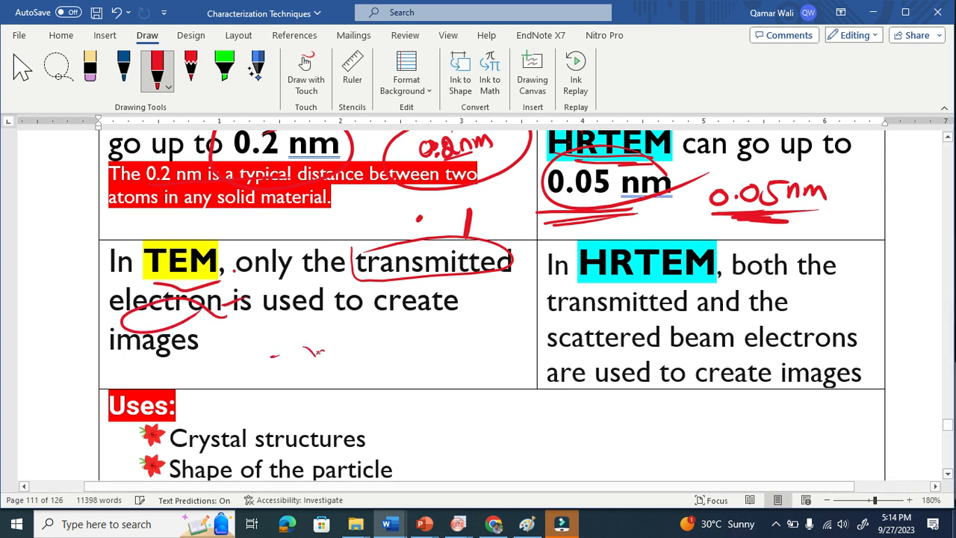
pyautogui.moveTo(299, 355); pyautogui.dragTo(411, 351)
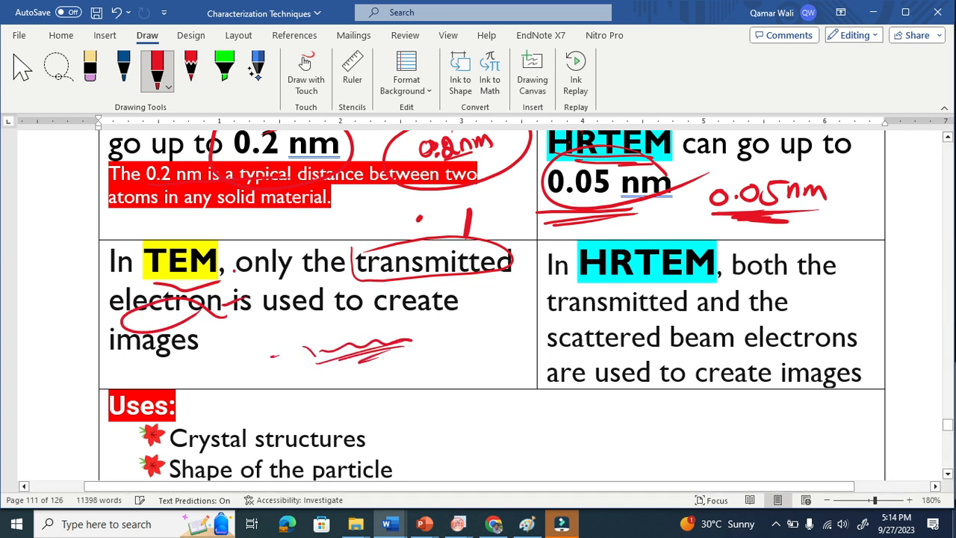
pyautogui.moveTo(329, 343); pyautogui.dragTo(374, 396)
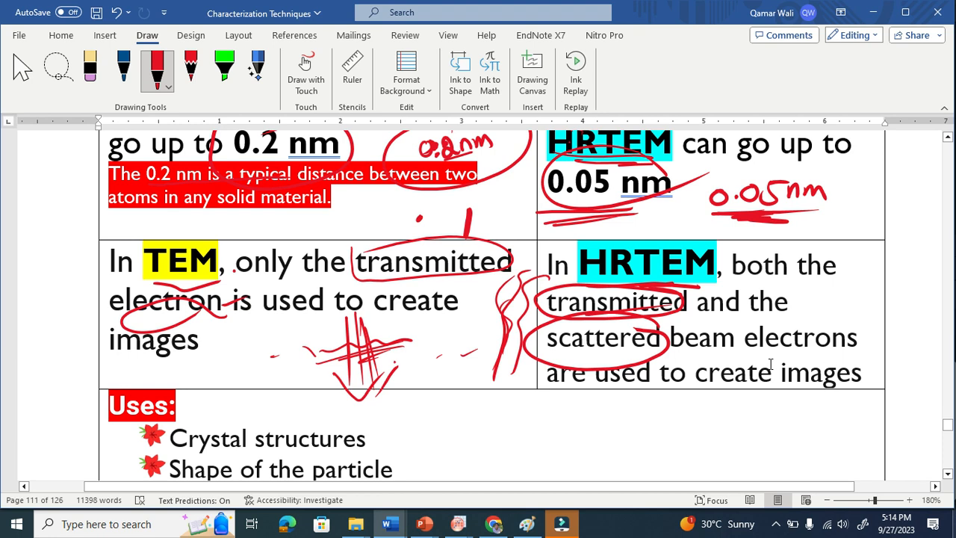
# Scroll through the Uses list where 'Crystal structures' and 'Shape of the particle' are underlined.
pyautogui.scroll(-3)
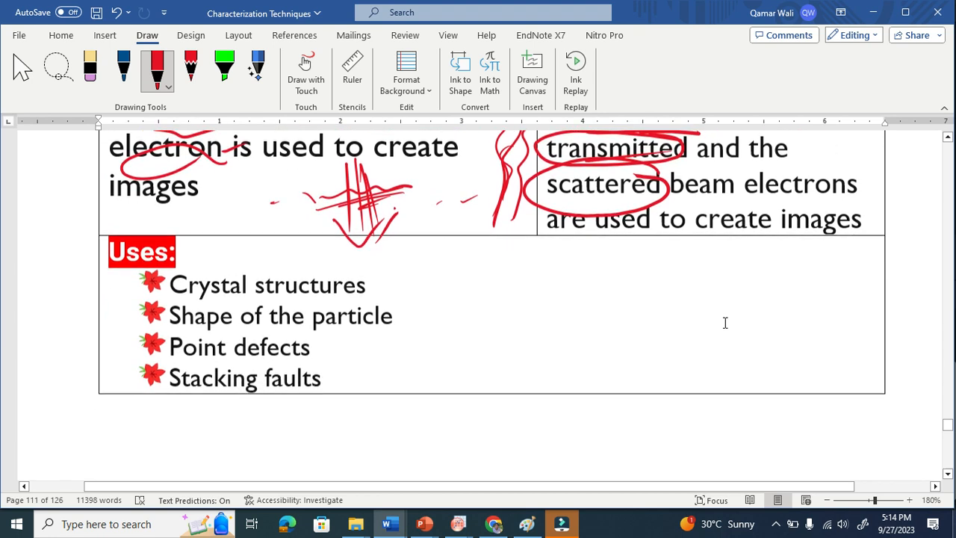
pyautogui.scroll(-3)
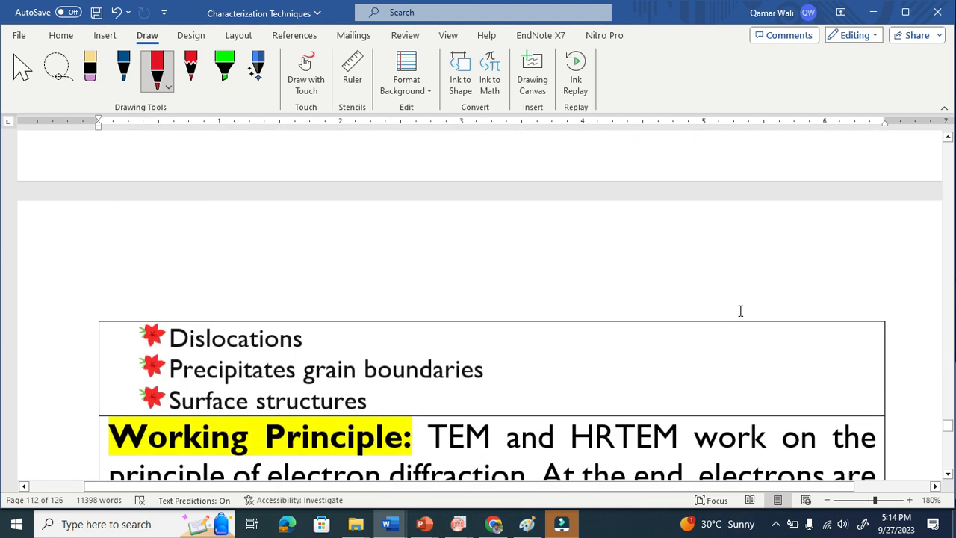
pyautogui.scroll(3)
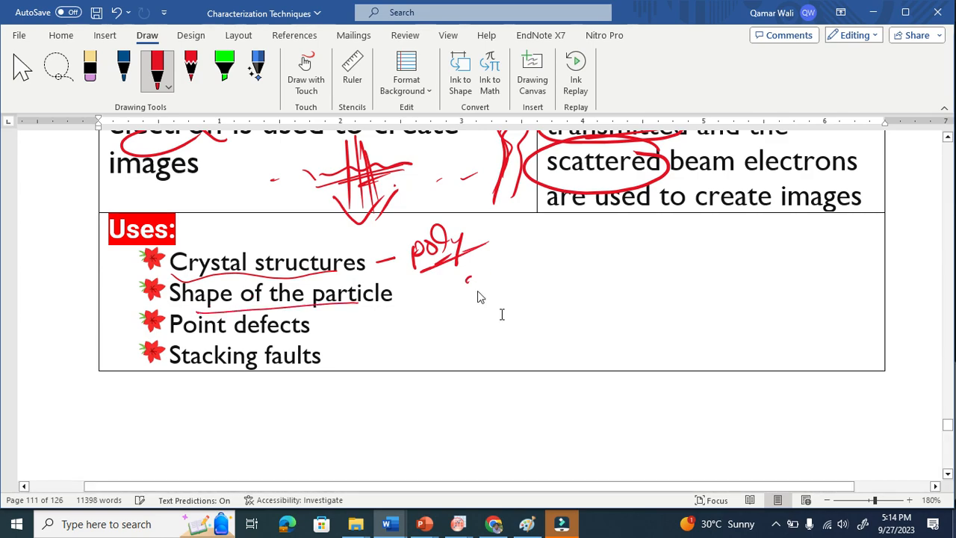
pyautogui.scroll(3)
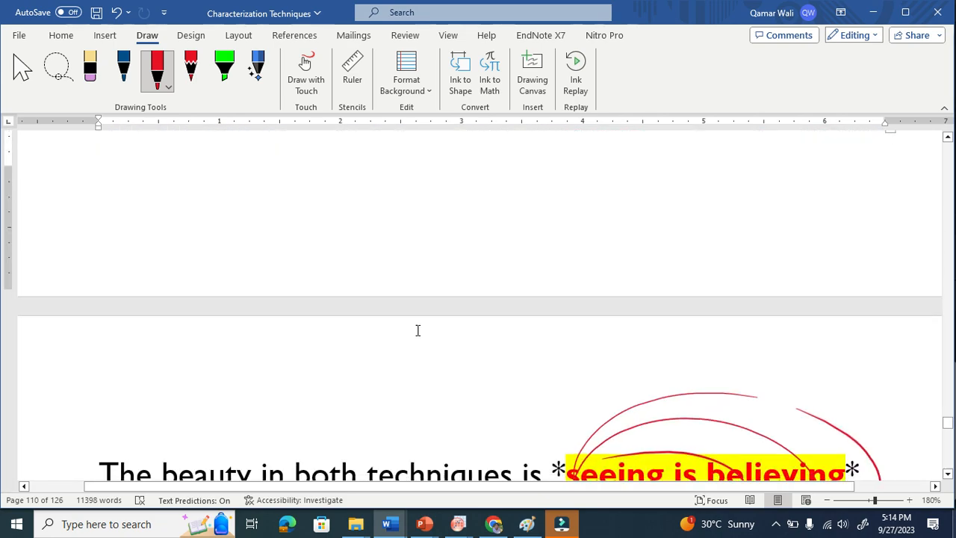
# Write a red circled '2D' note below the TEM and HRTEM images.
pyautogui.scroll(3)
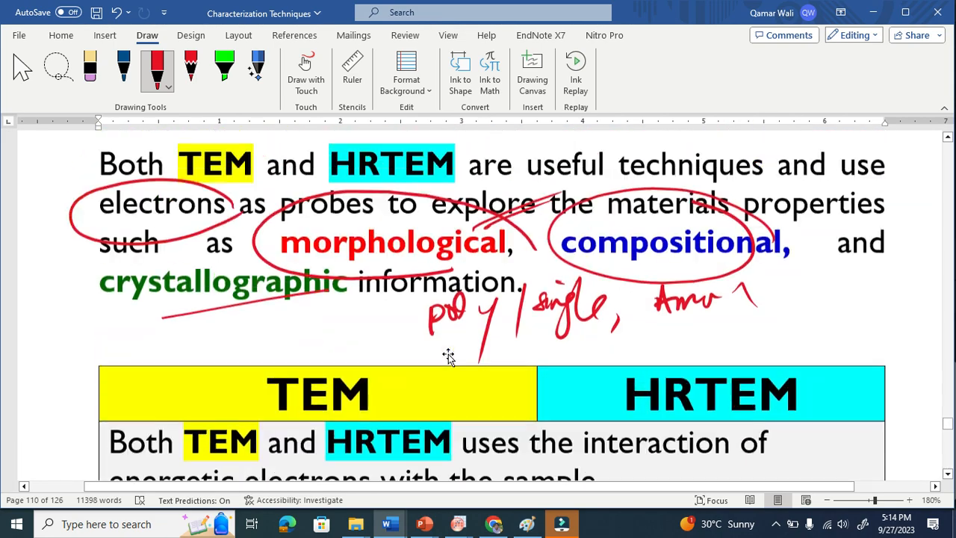
pyautogui.scroll(-3)
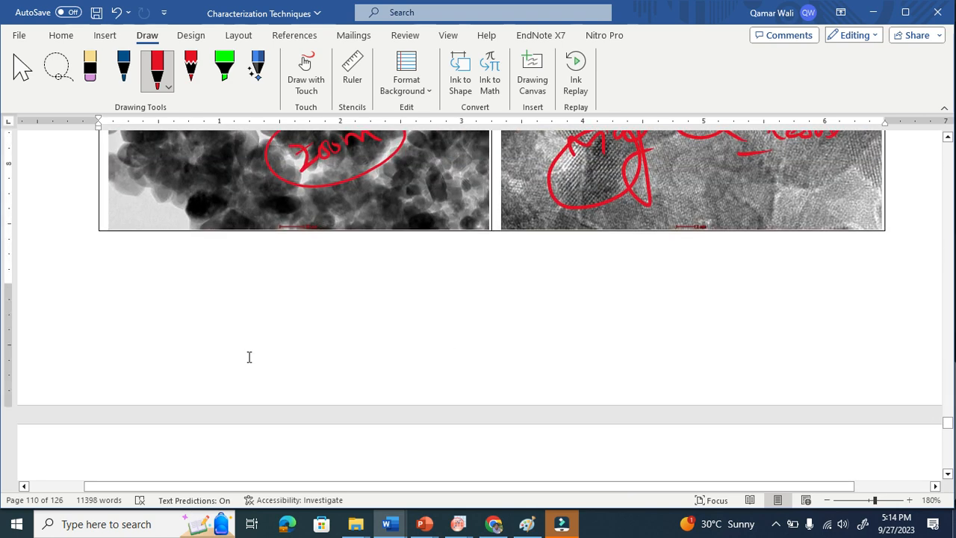
pyautogui.moveTo(262, 328); pyautogui.dragTo(336, 299)
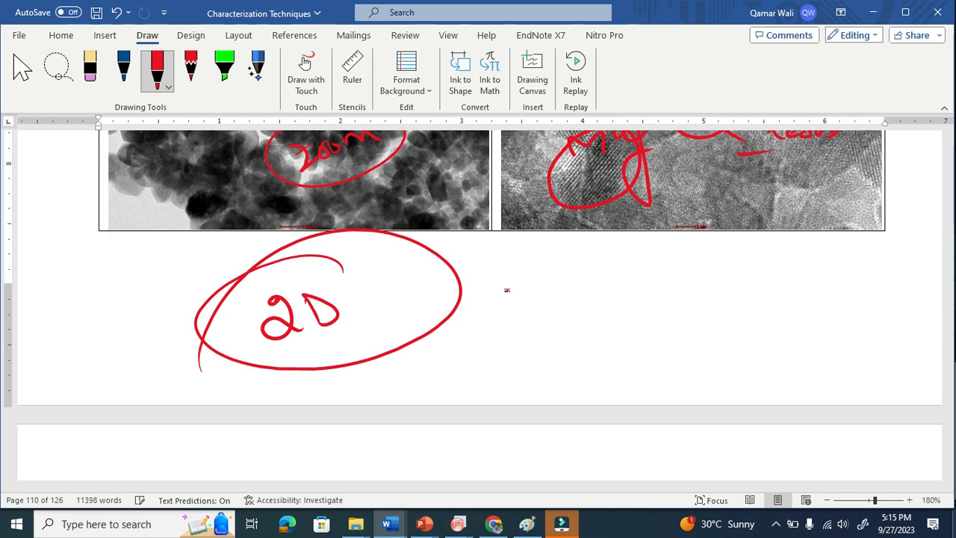
pyautogui.scroll(3)
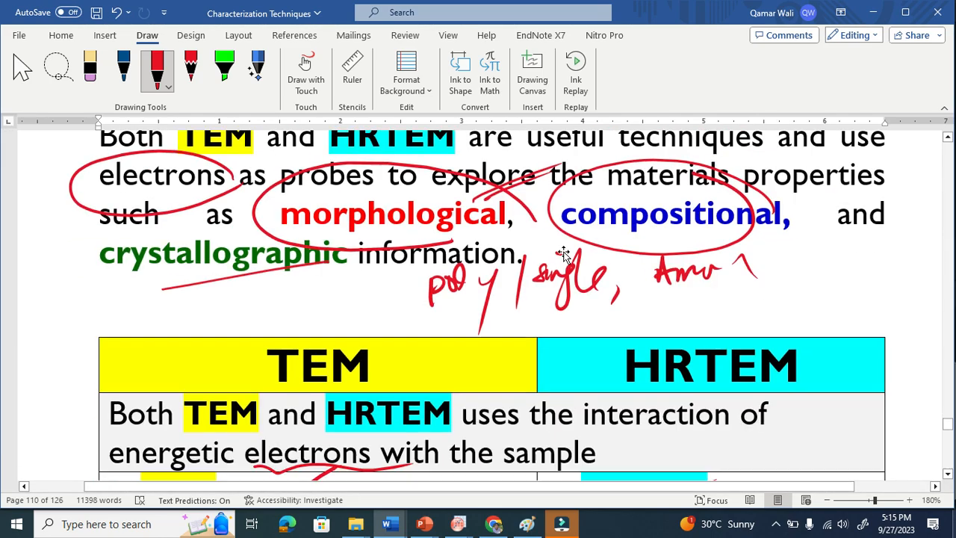
pyautogui.scroll(-3)
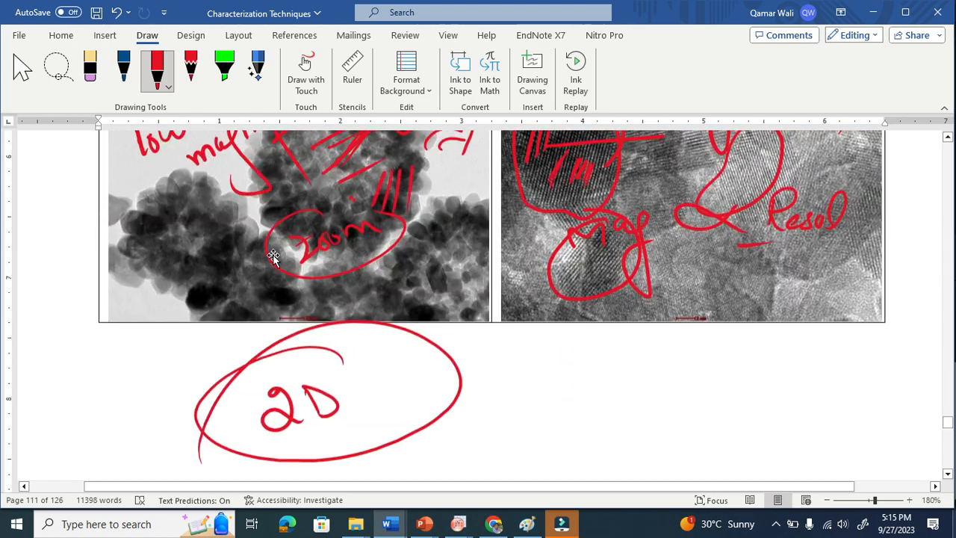
pyautogui.scroll(3)
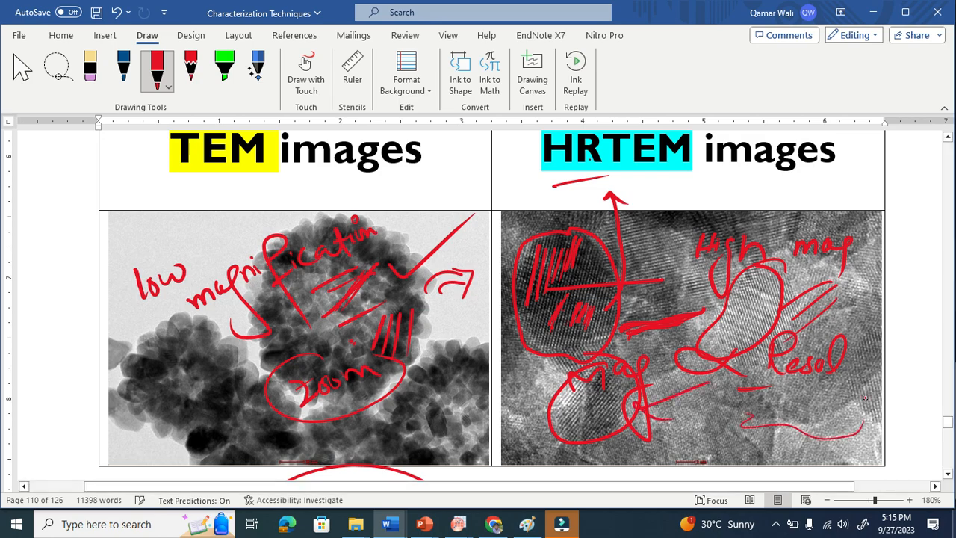
# Scroll down past the remaining Uses items to the Working Principle paragraph on electron diffraction.
pyautogui.scroll(3)
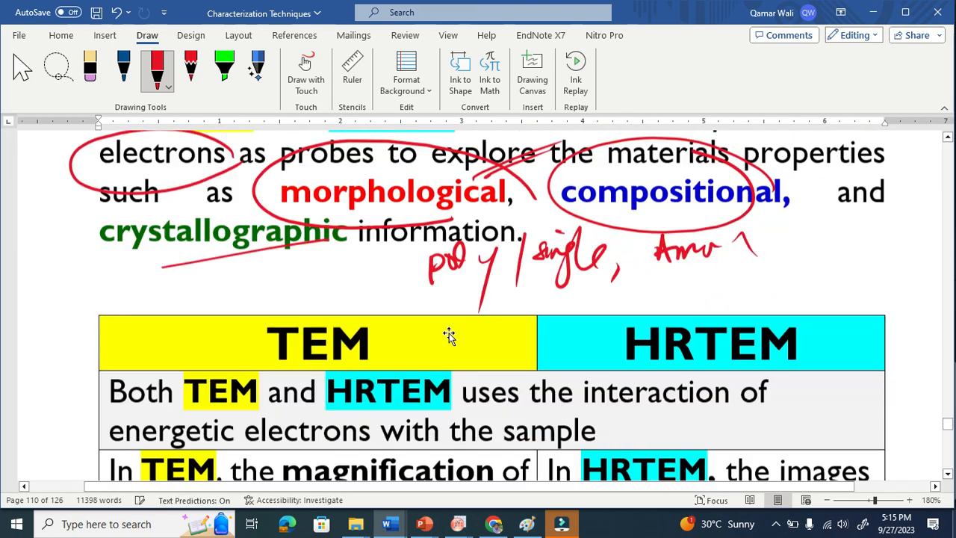
pyautogui.scroll(-3)
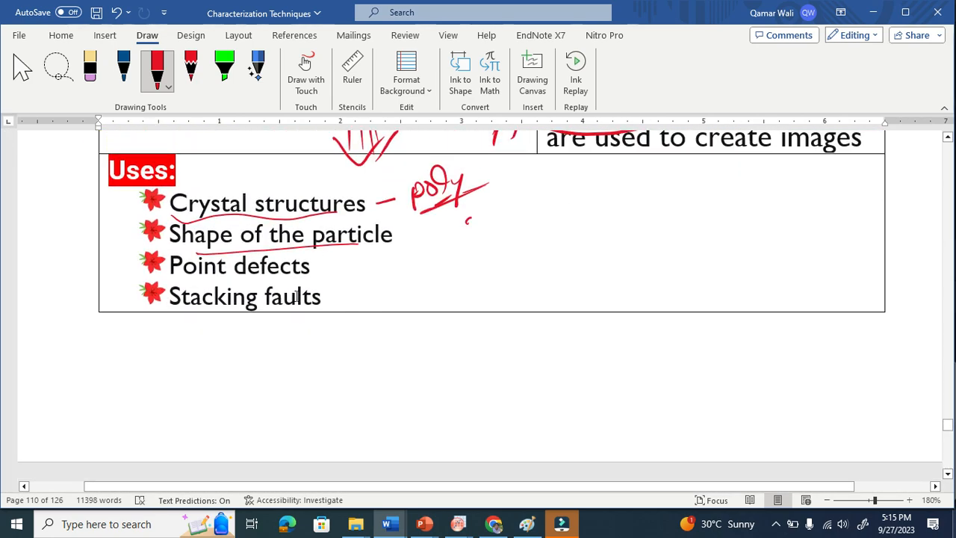
pyautogui.scroll(-3)
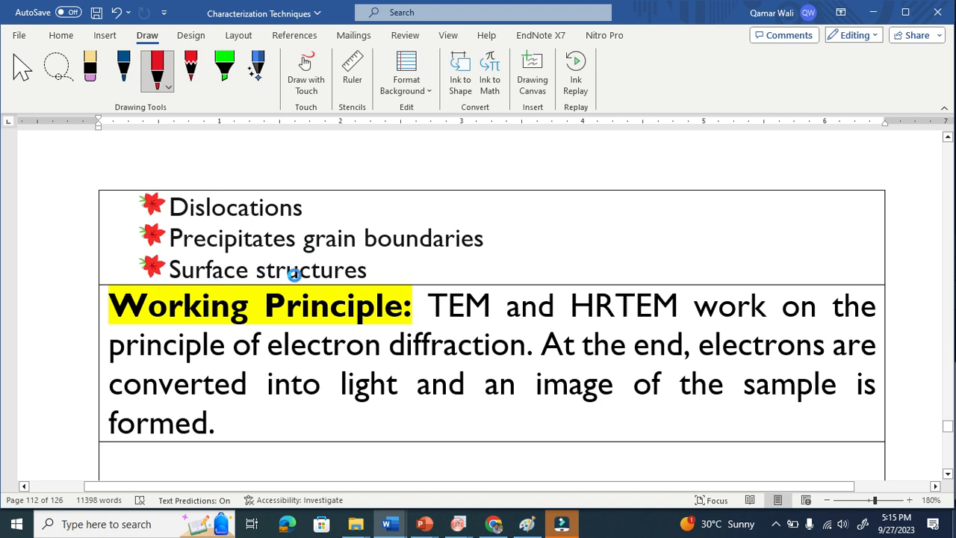
pyautogui.scroll(-3)
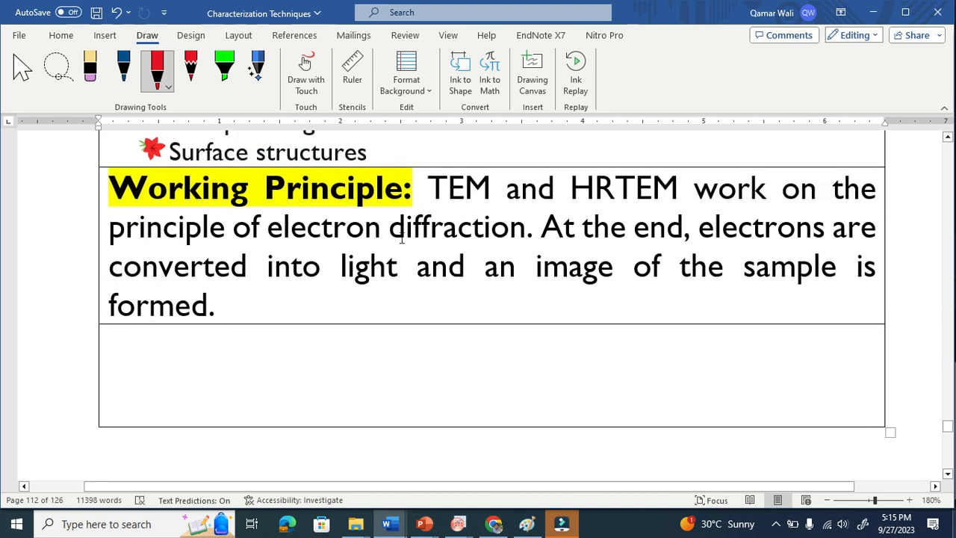
pyautogui.moveTo(427, 189); pyautogui.dragTo(630, 227)
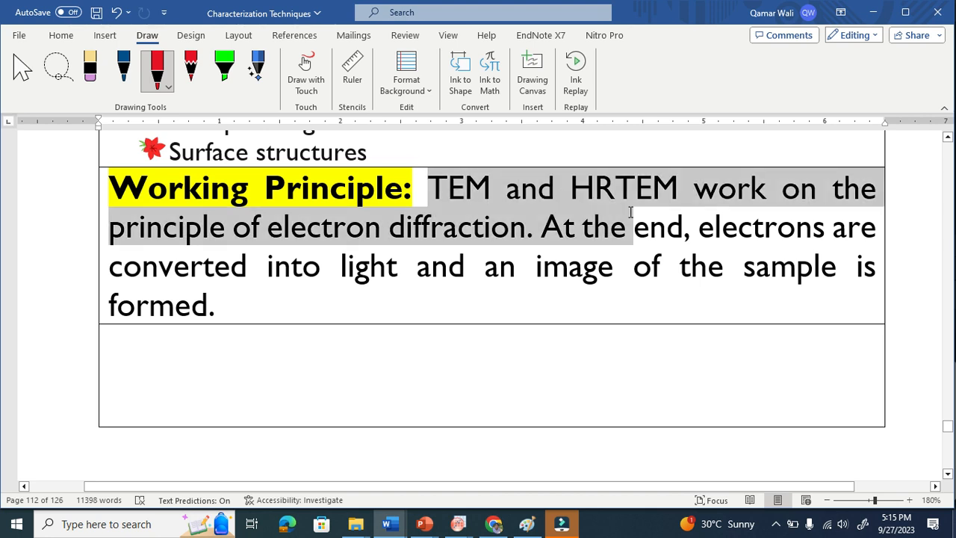
pyautogui.click(537, 227)
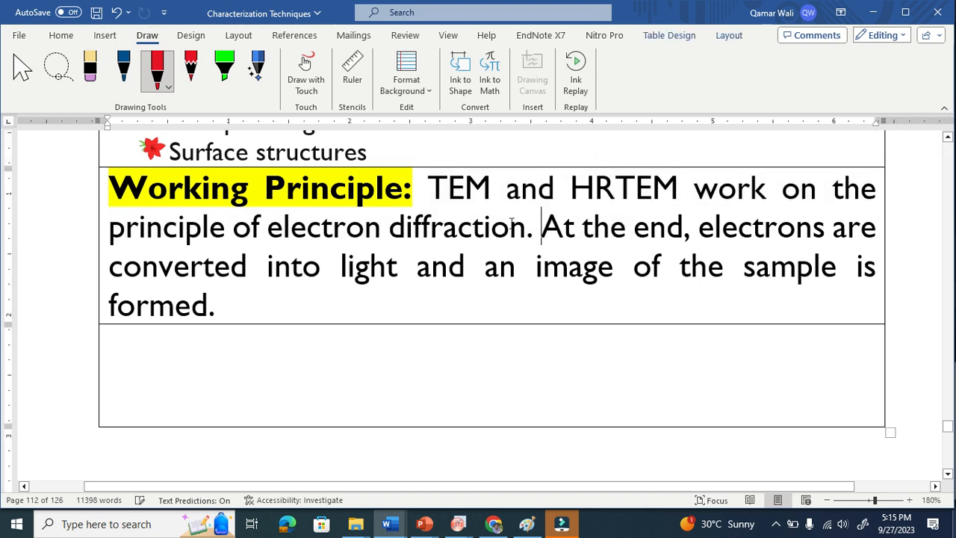